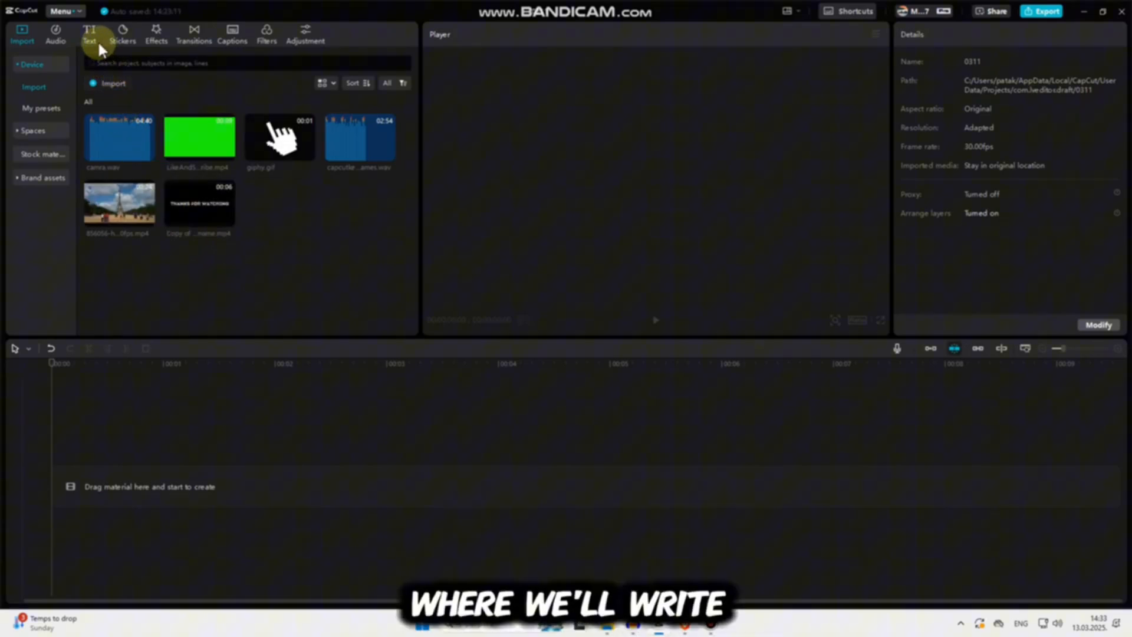
Add a text clip and fill it with the years 1900 through 2025, one per line.
click(88, 34)
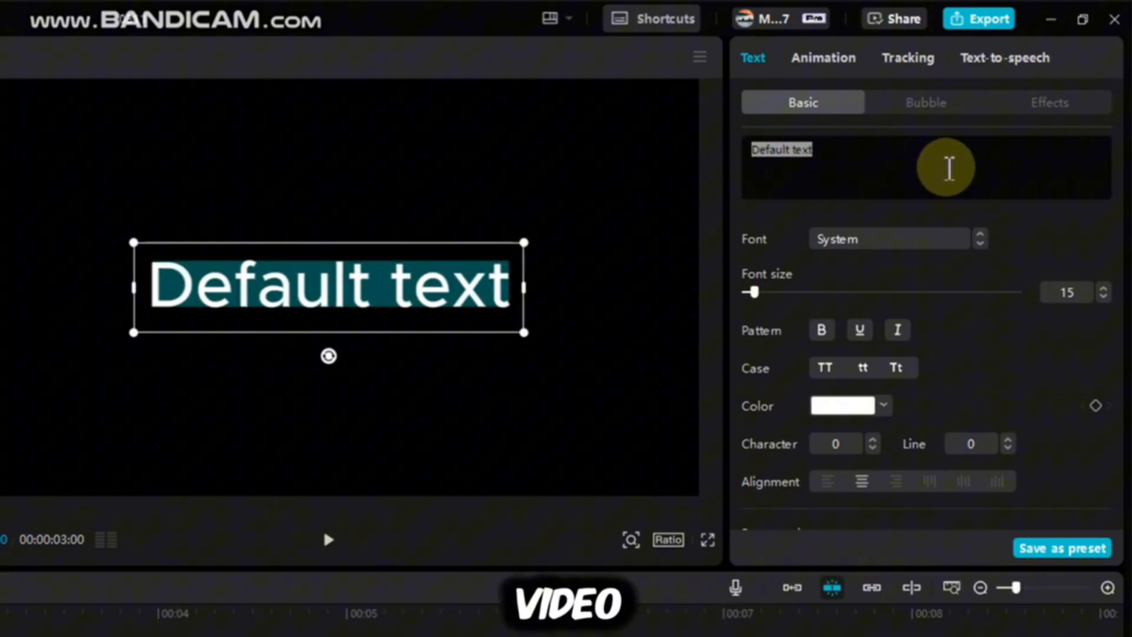
text(1900)
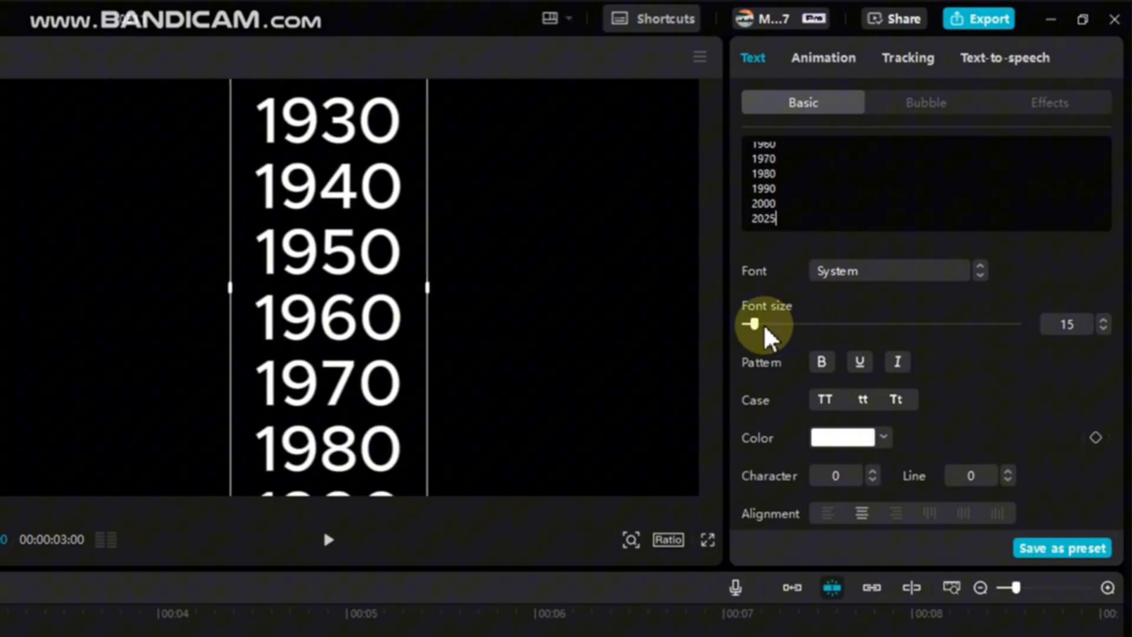
Raise the years text font size to about 25 and switch it to a serif-style font.
drag(751, 323, 762, 323)
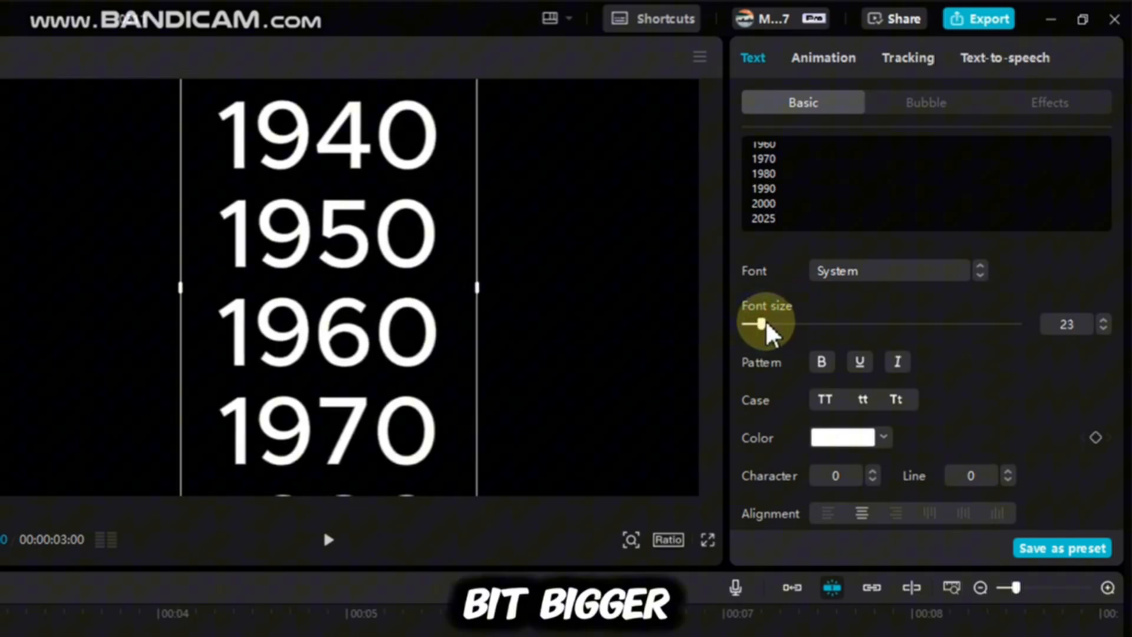
drag(759, 323, 764, 323)
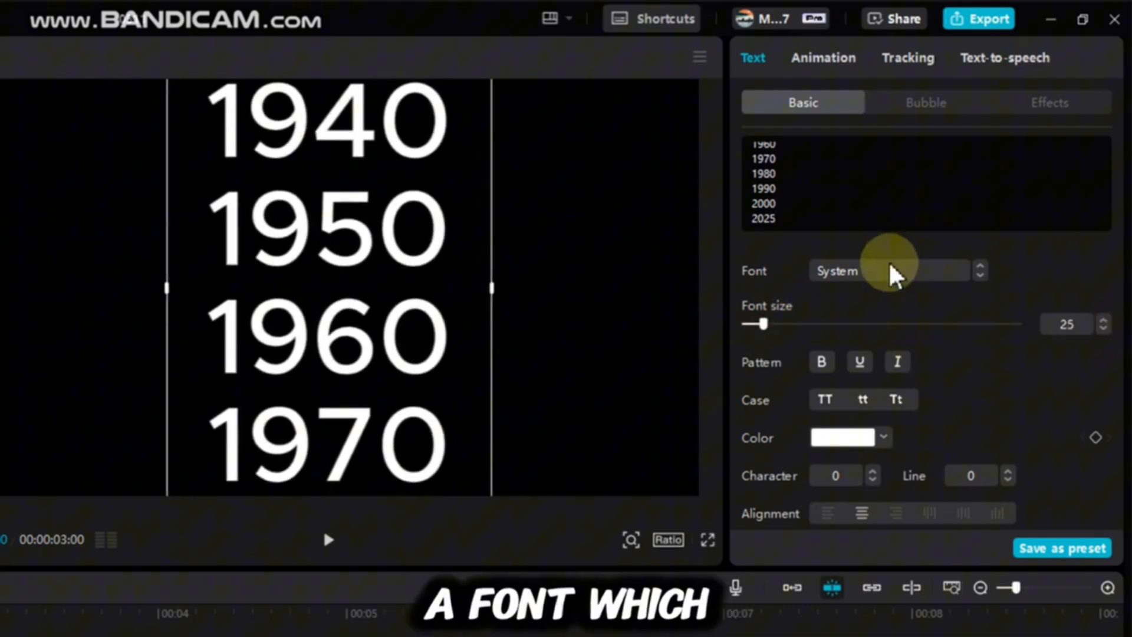
click(889, 269)
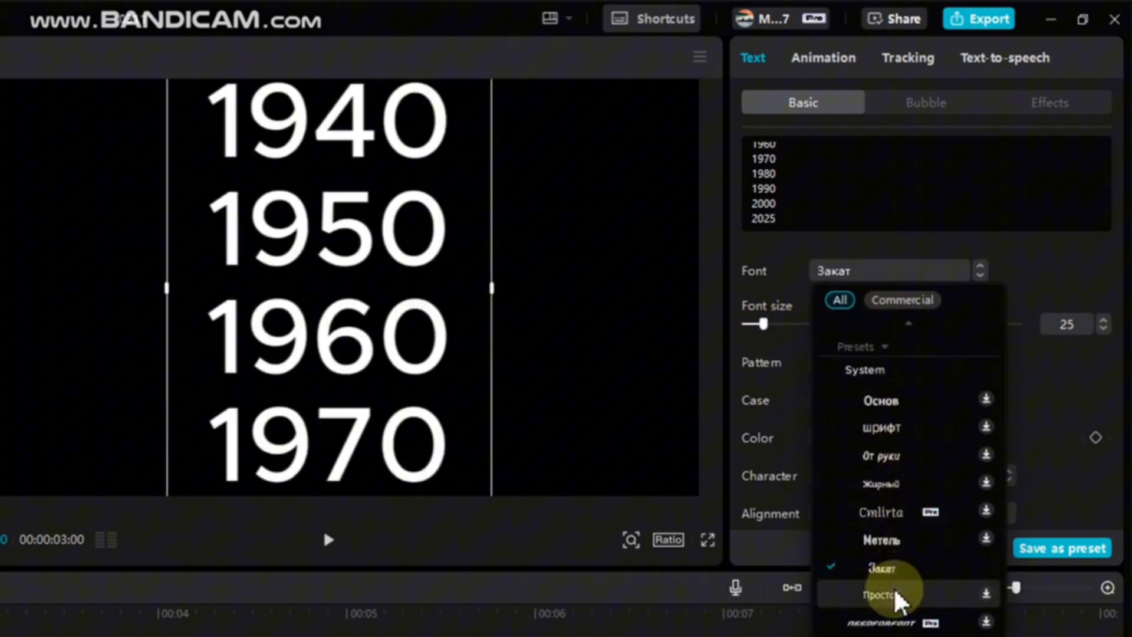
click(879, 590)
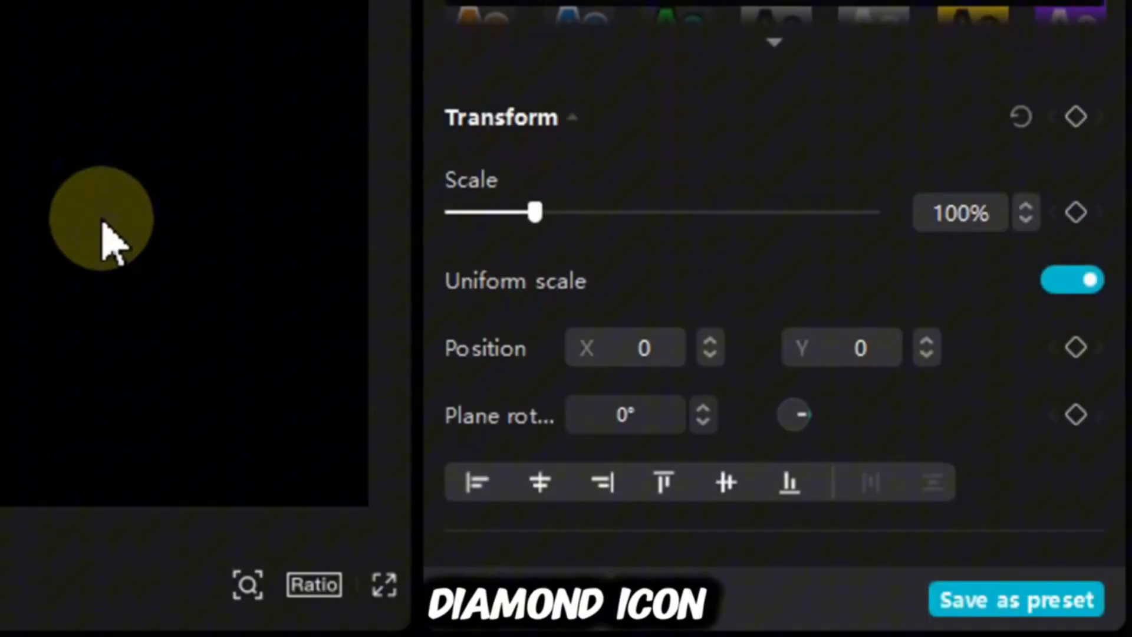
Add a start Position keyframe with the text moved so 1900 shows (Y -3075), then go to the clip end.
click(1075, 346)
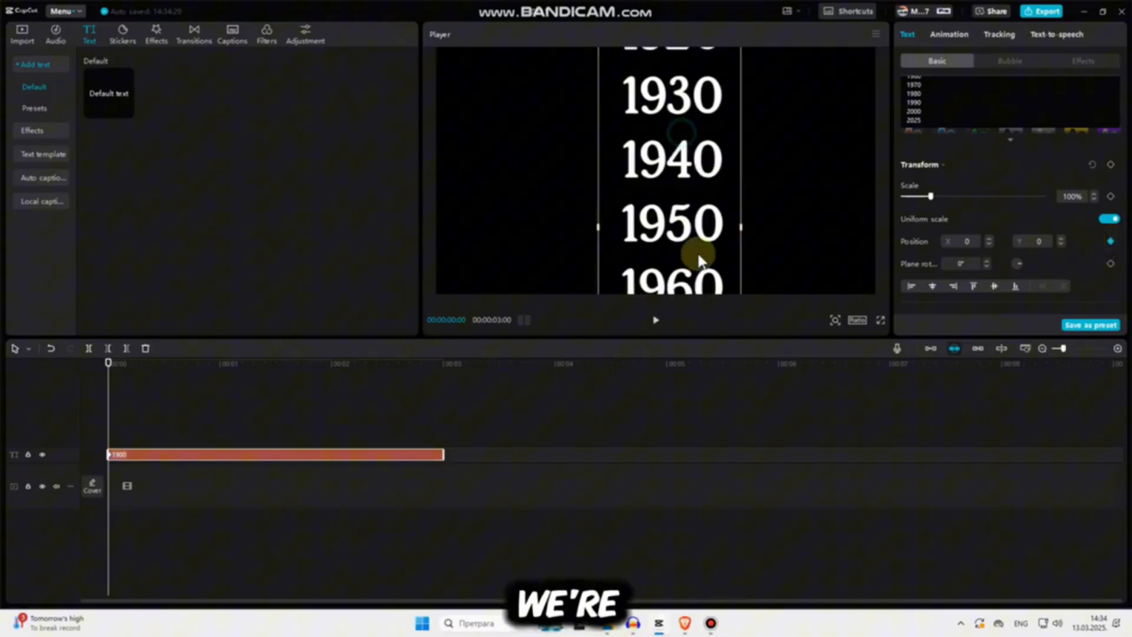
drag(700, 259, 656, 201)
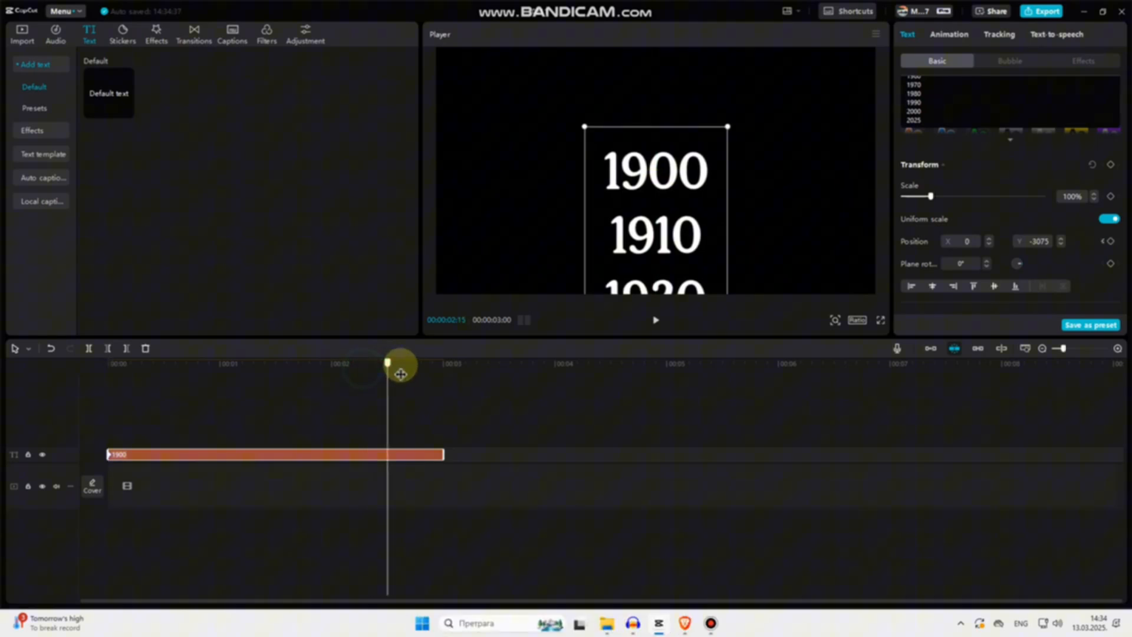
drag(387, 363, 439, 364)
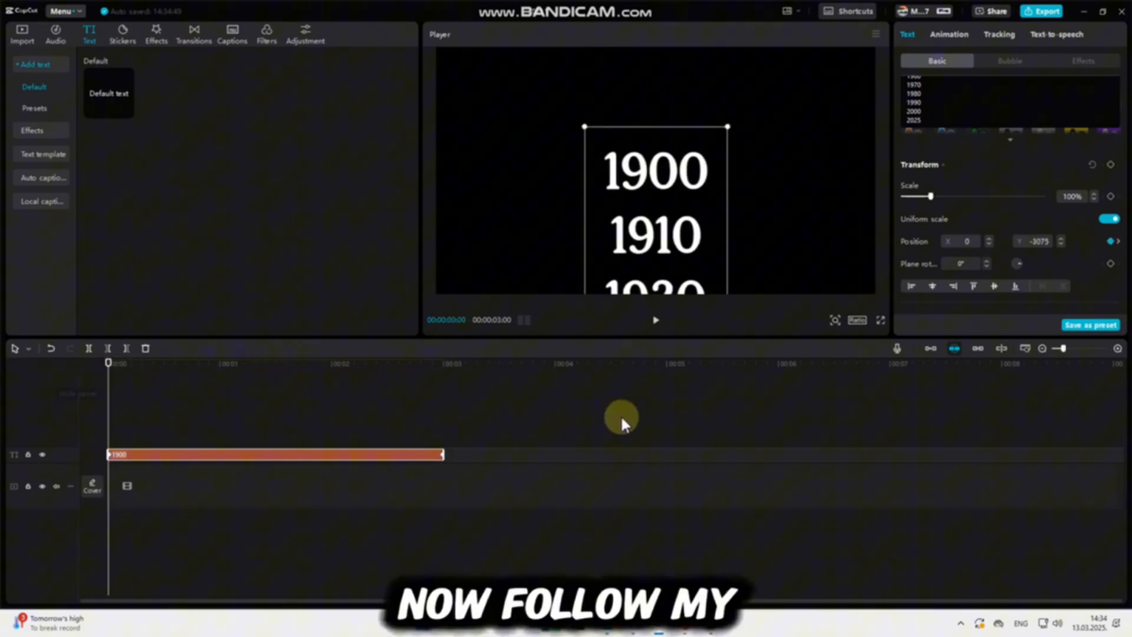
click(654, 320)
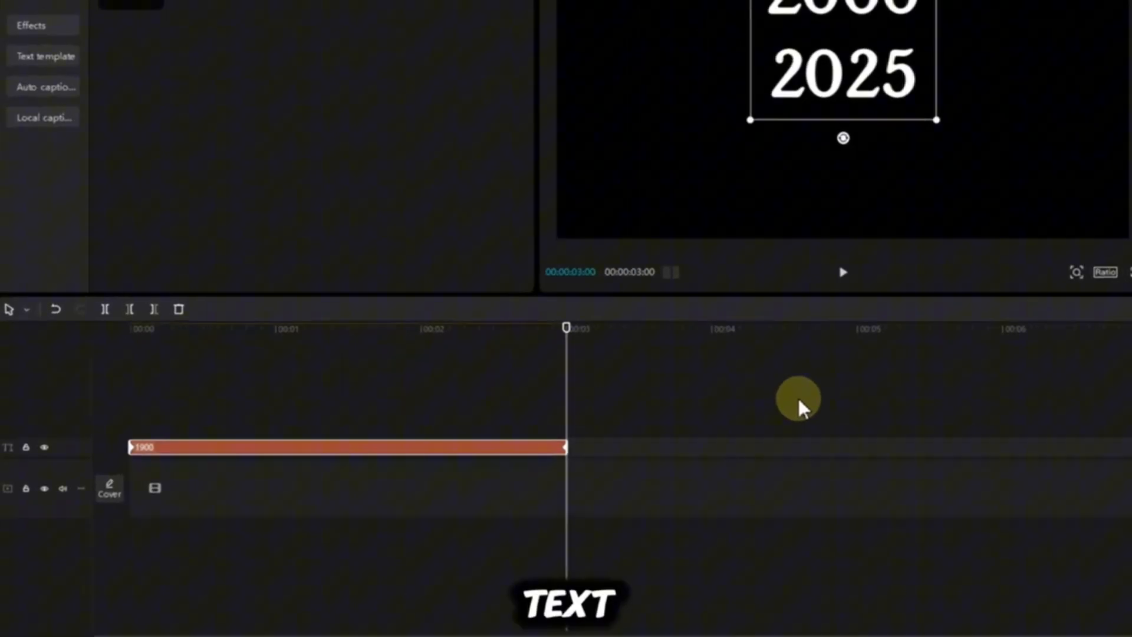
Show the text clip's keyframe animation rows and expand the y-position curve.
right_click(535, 446)
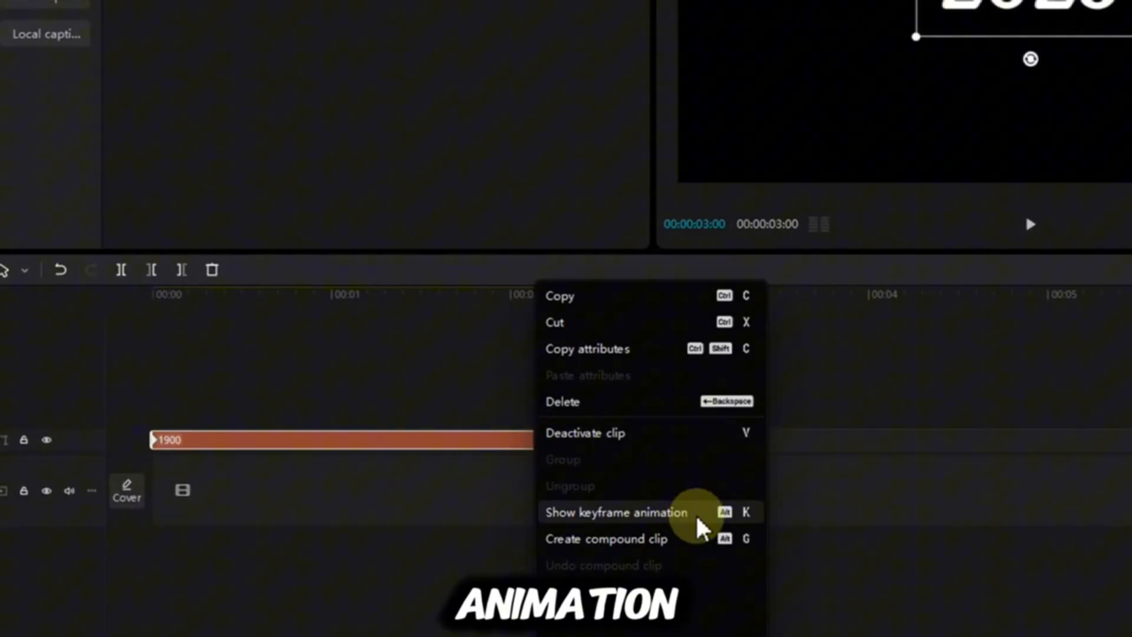
click(615, 512)
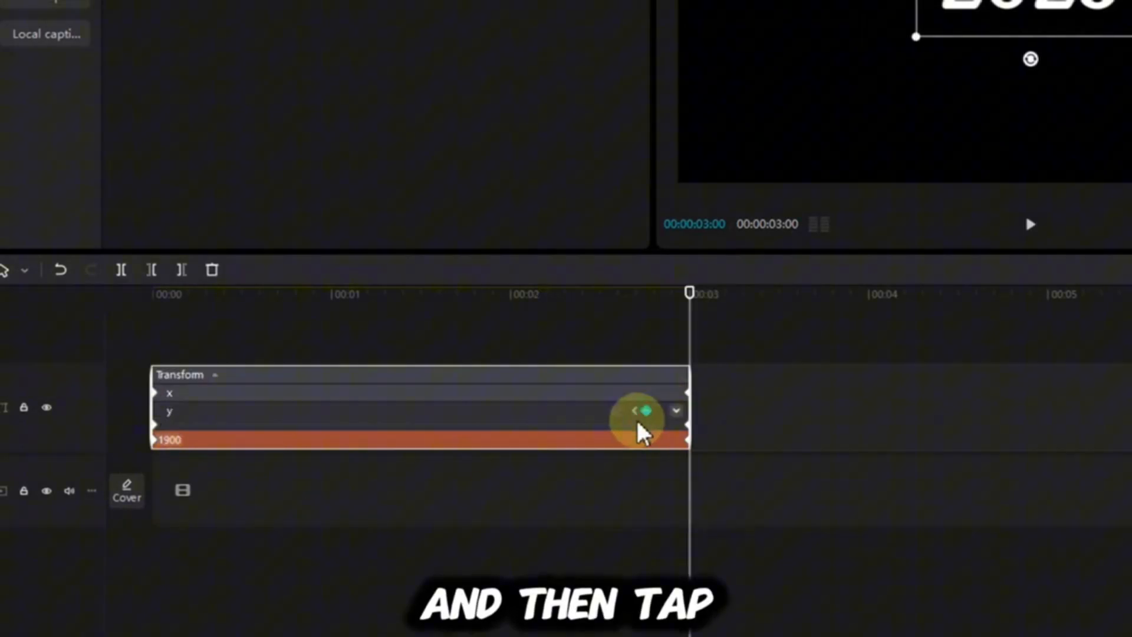
click(676, 411)
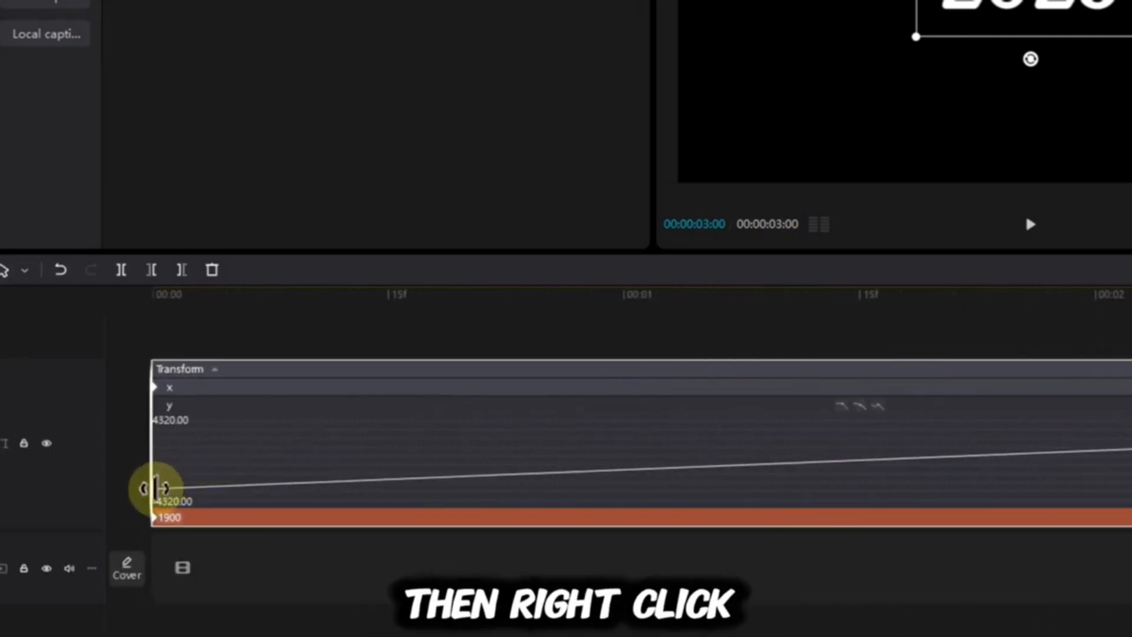
Apply an easing preset from Graphs to the first y-position keyframe.
right_click(155, 490)
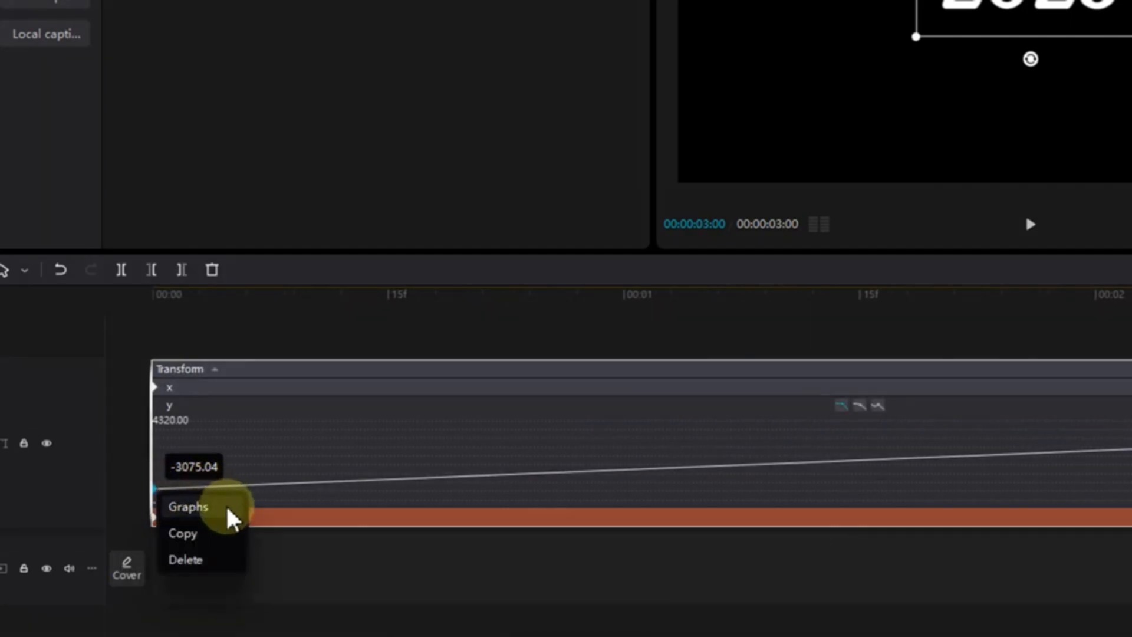
click(188, 506)
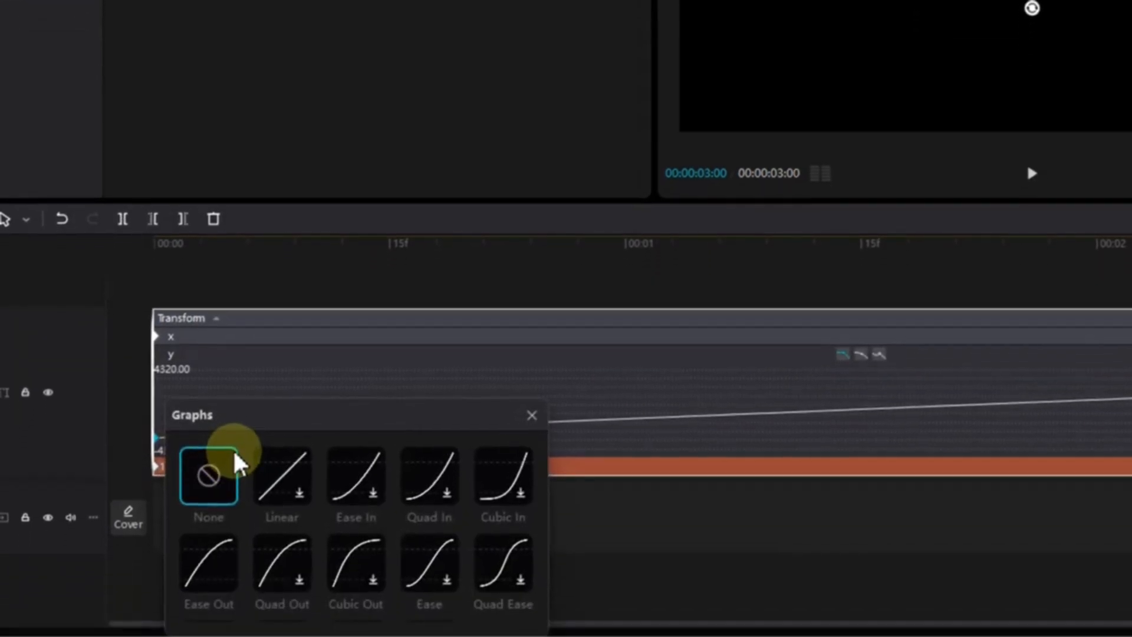
scroll(down, 3)
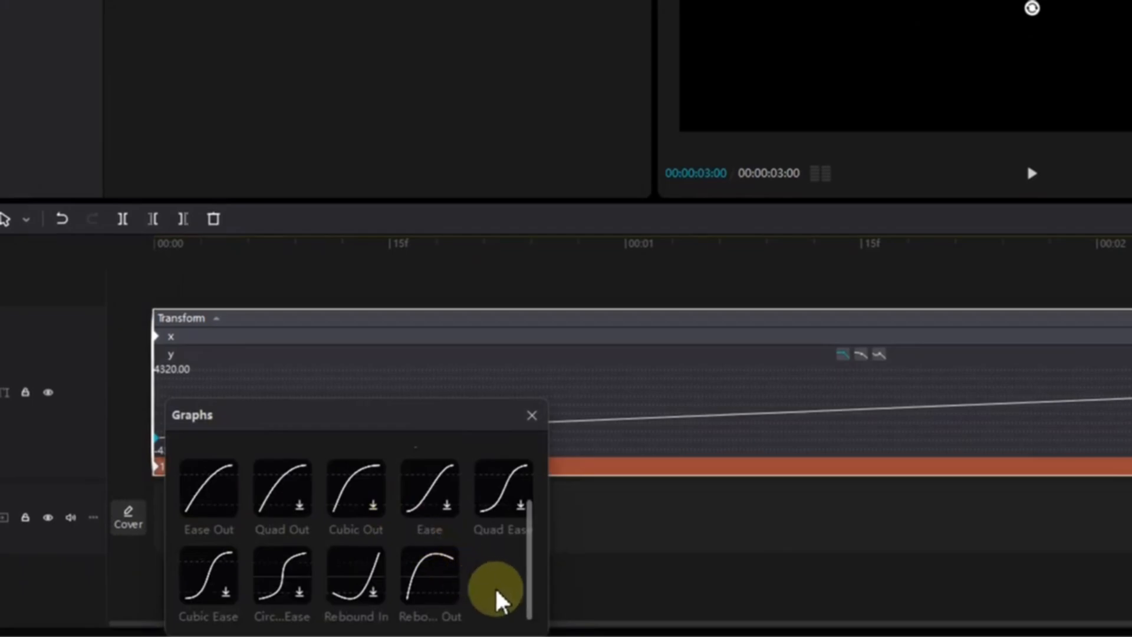
click(429, 577)
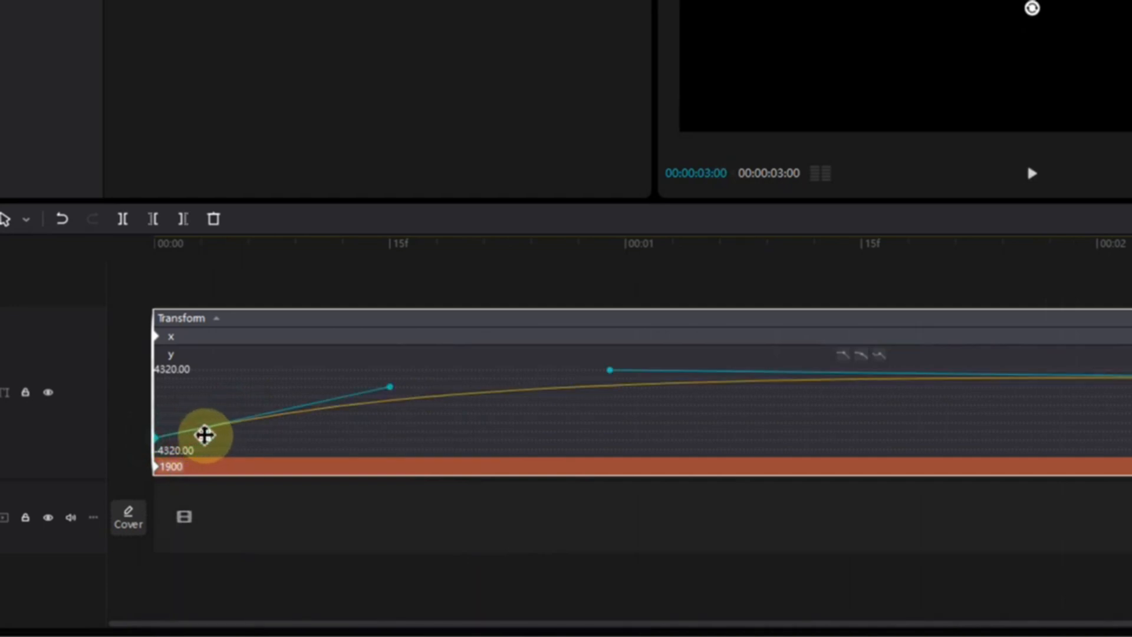
Flatten the Bezier handle at the start keyframe so the scroll begins gently.
drag(206, 435, 404, 440)
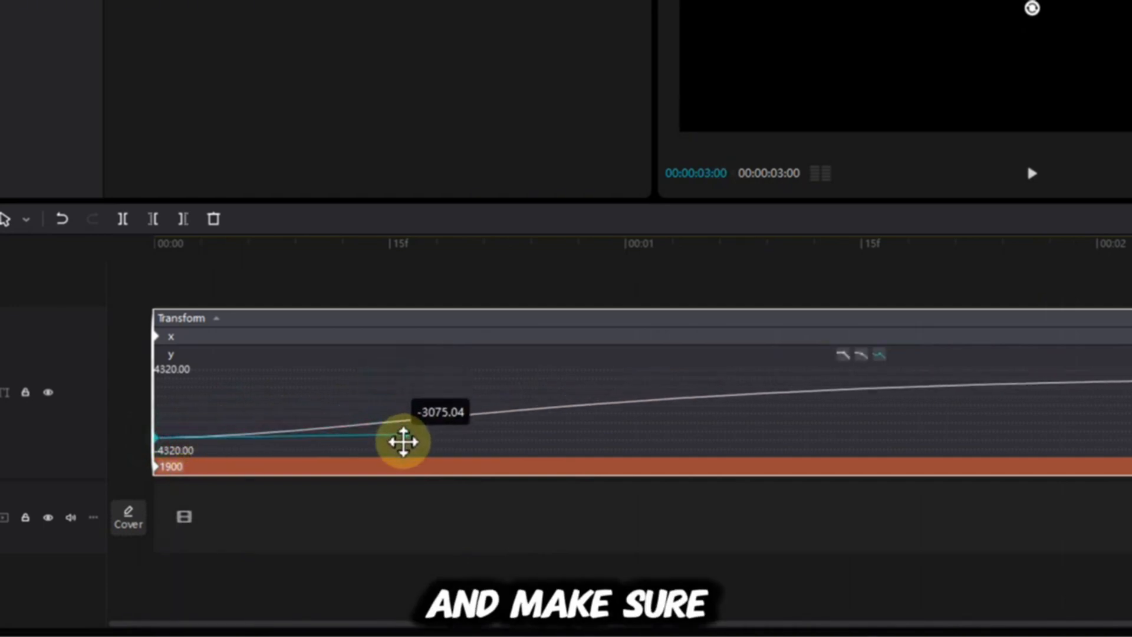
drag(405, 442, 534, 435)
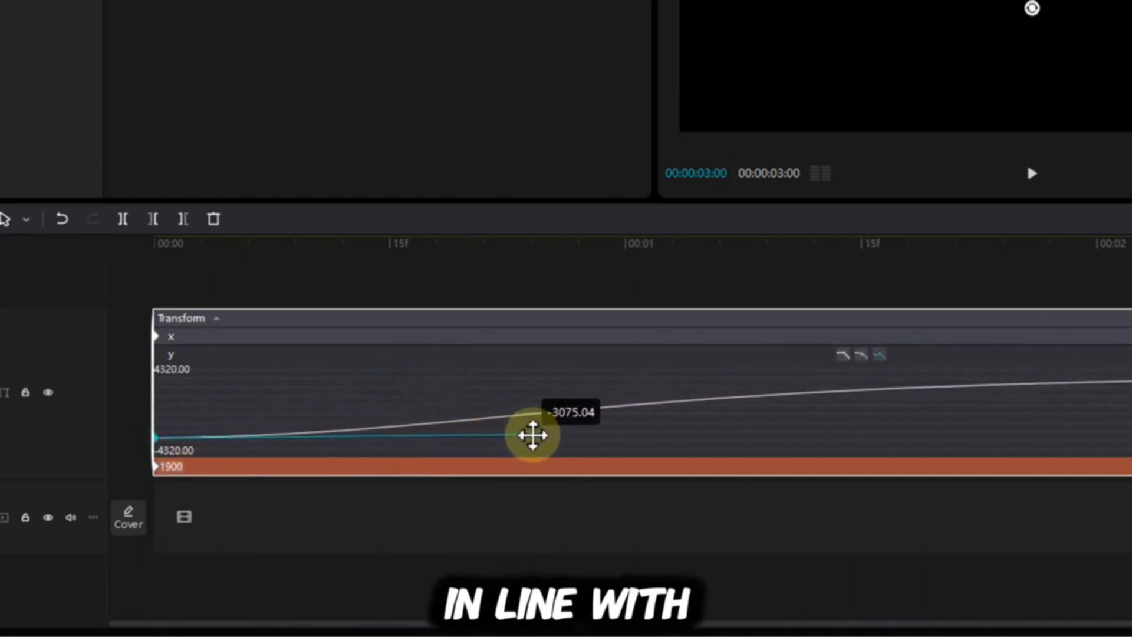
drag(533, 435, 494, 423)
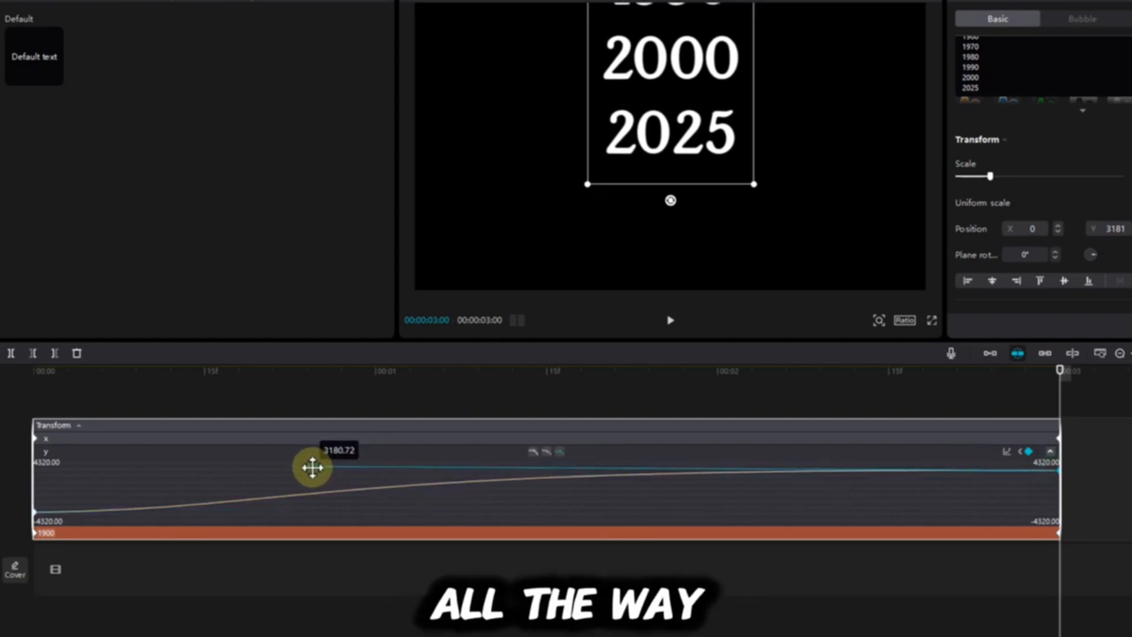
Level the Bezier handle at the end keyframe so the scroll settles smoothly on 2025.
drag(312, 467, 47, 509)
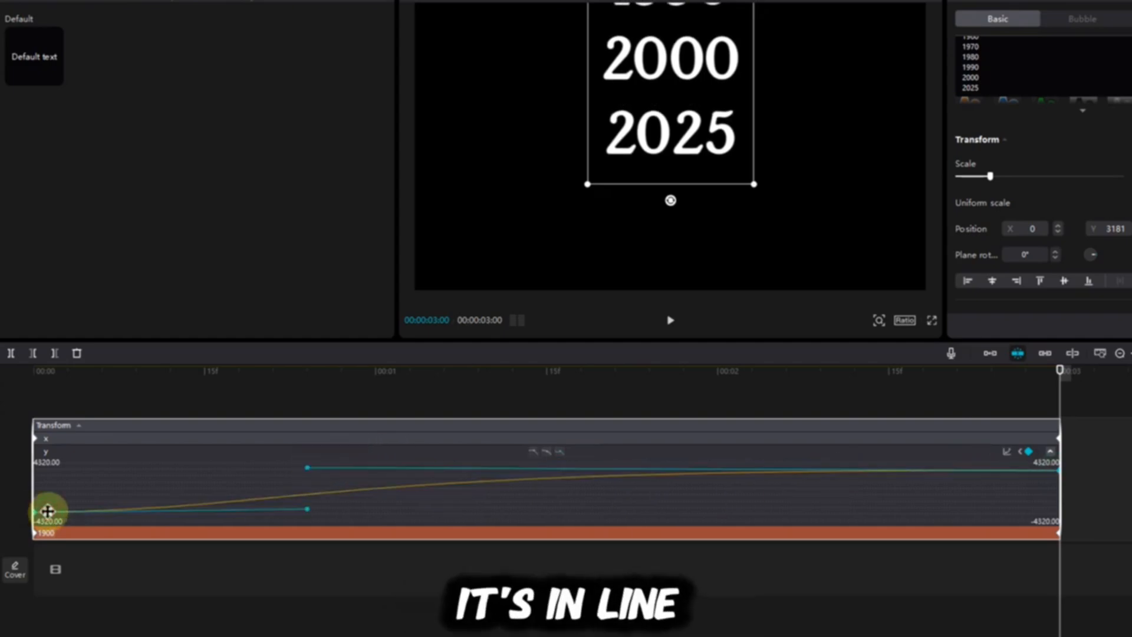
drag(47, 509, 307, 502)
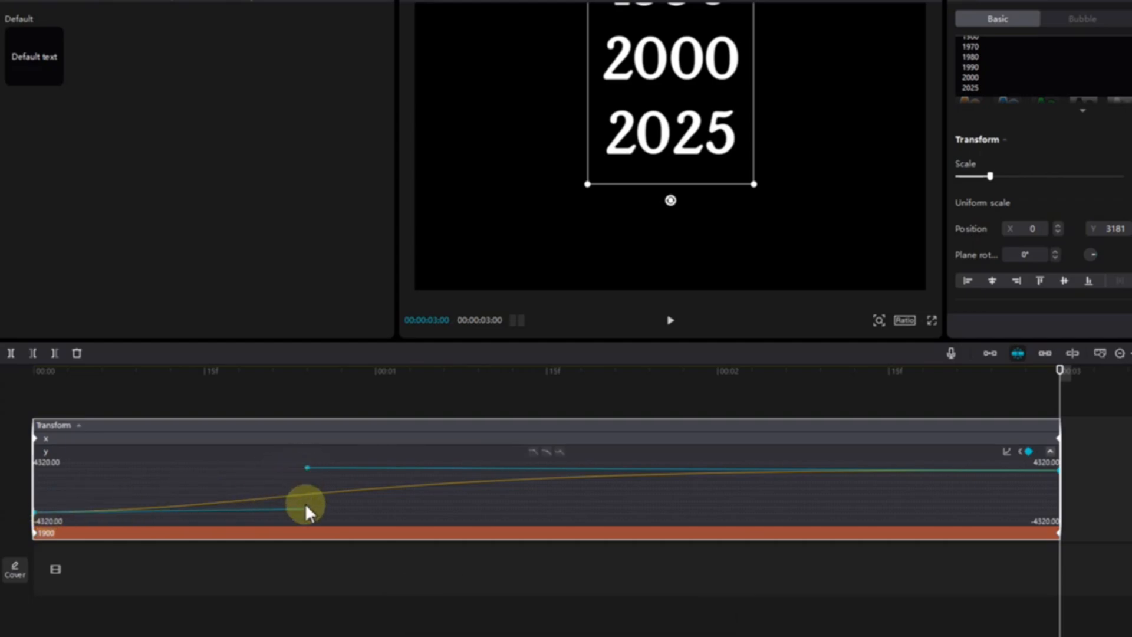
drag(307, 510, 307, 469)
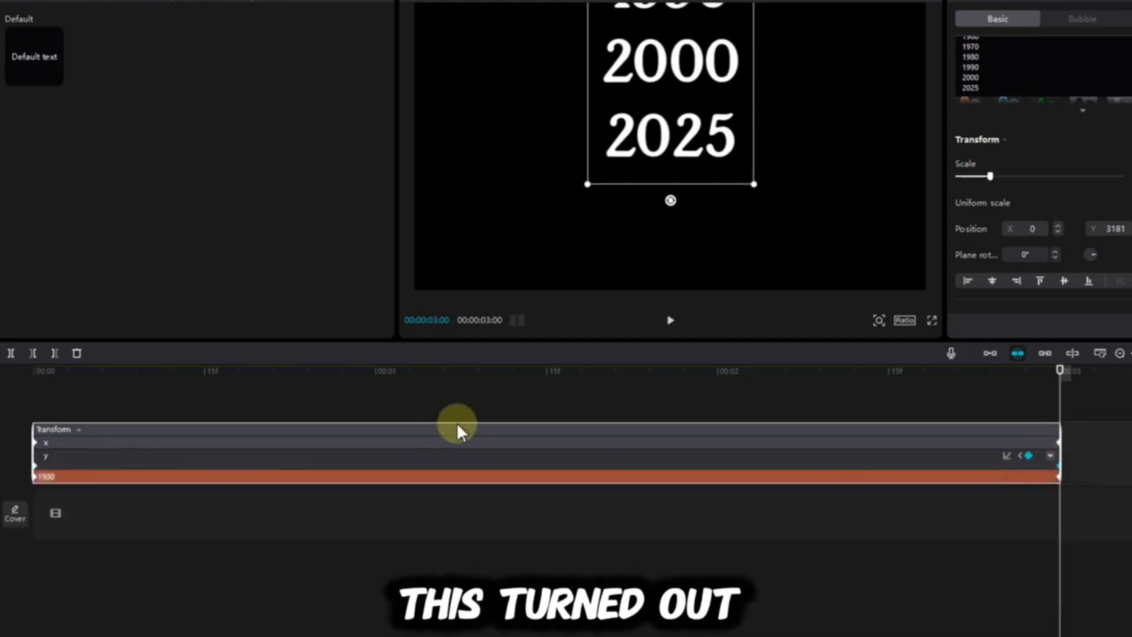
click(669, 320)
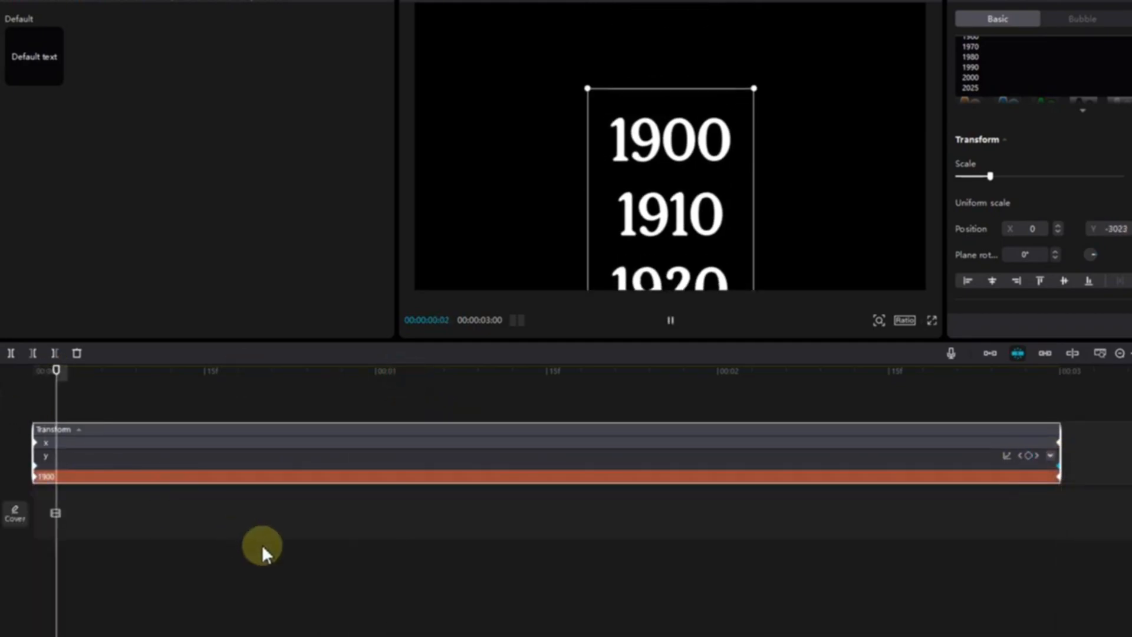
click(718, 370)
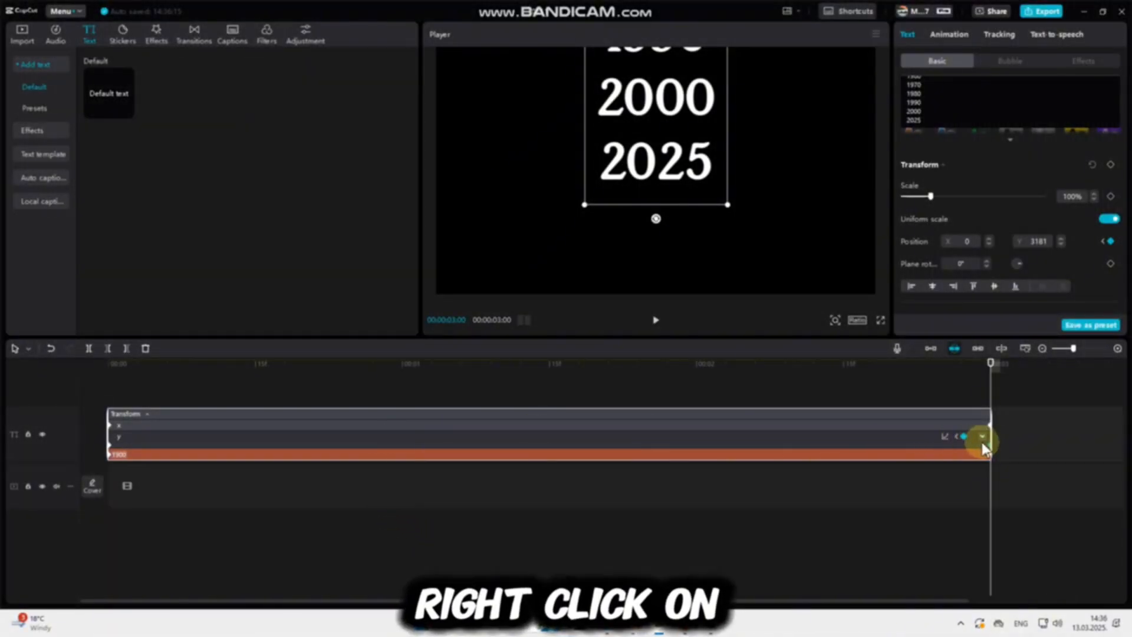
Create a compound clip from the animated years text.
right_click(982, 440)
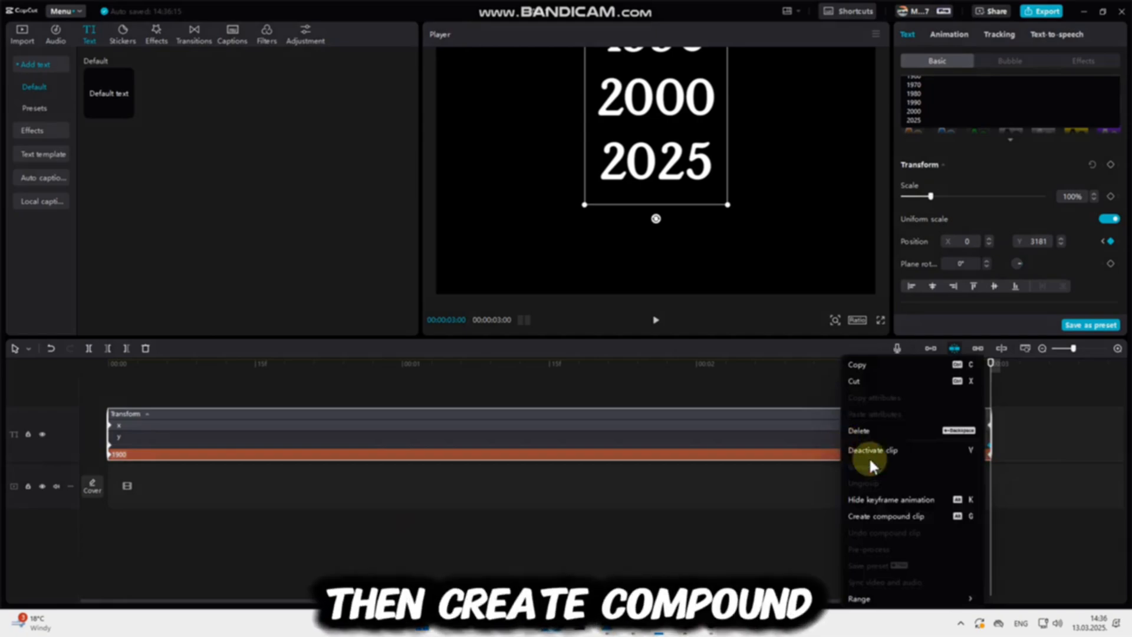
click(887, 515)
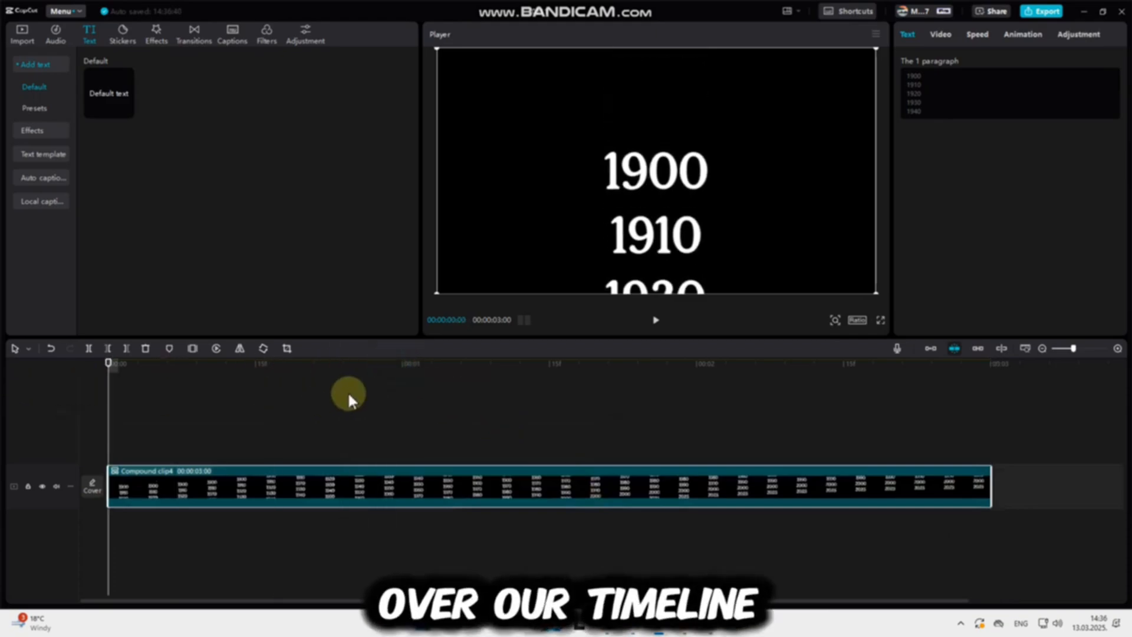
Mask the compound clip with a Rectangle around 1900 and raise Feather to about 56.
click(940, 34)
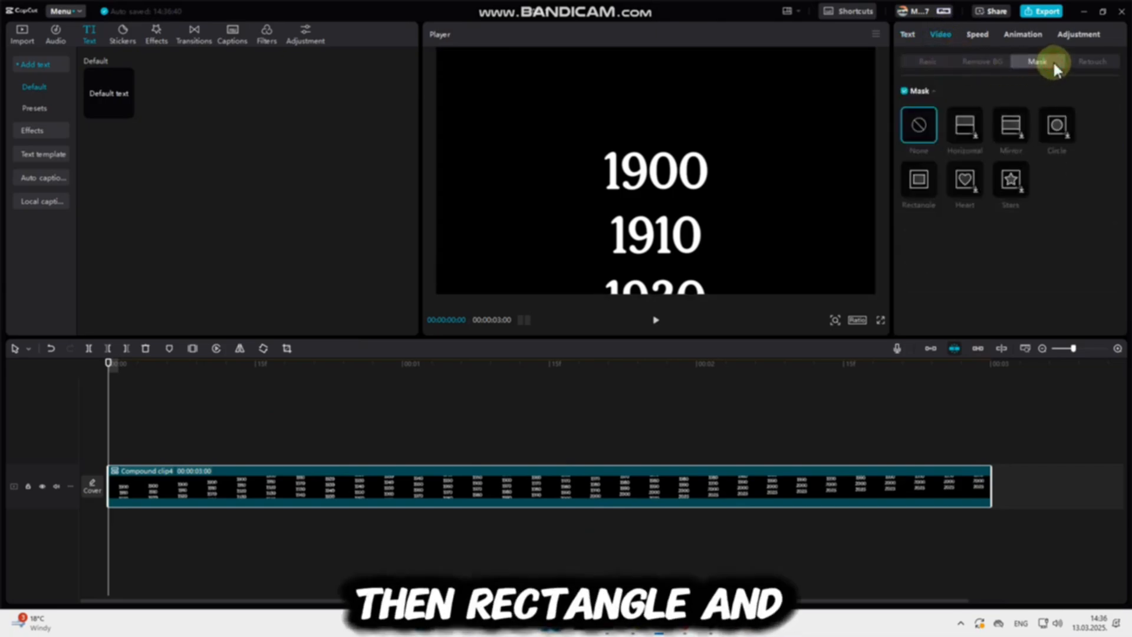
click(918, 180)
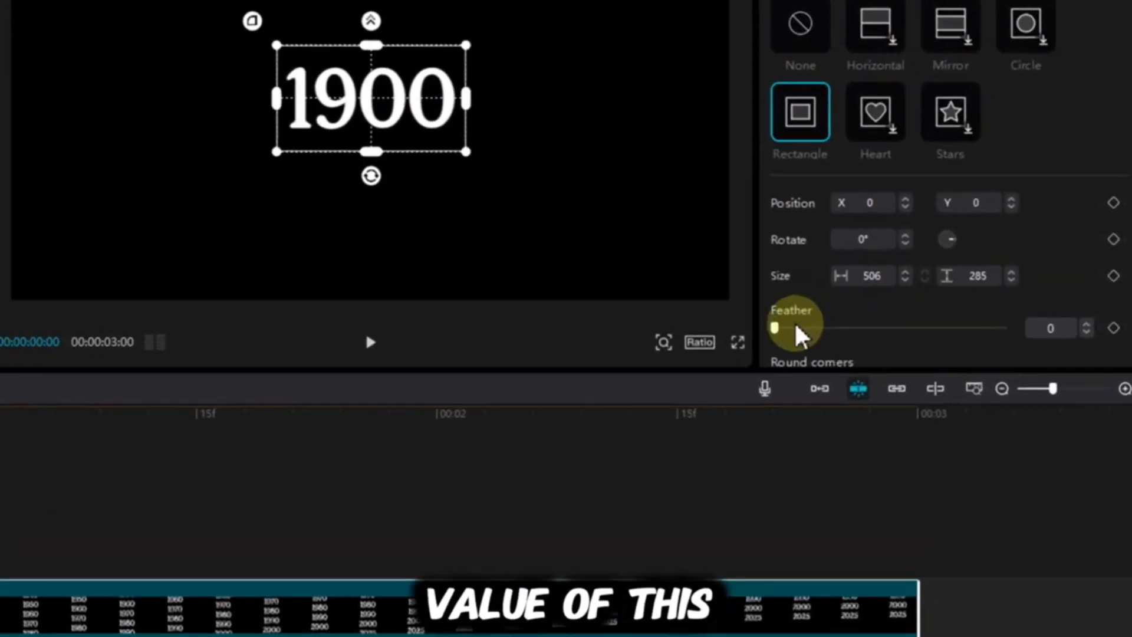
drag(775, 329, 870, 334)
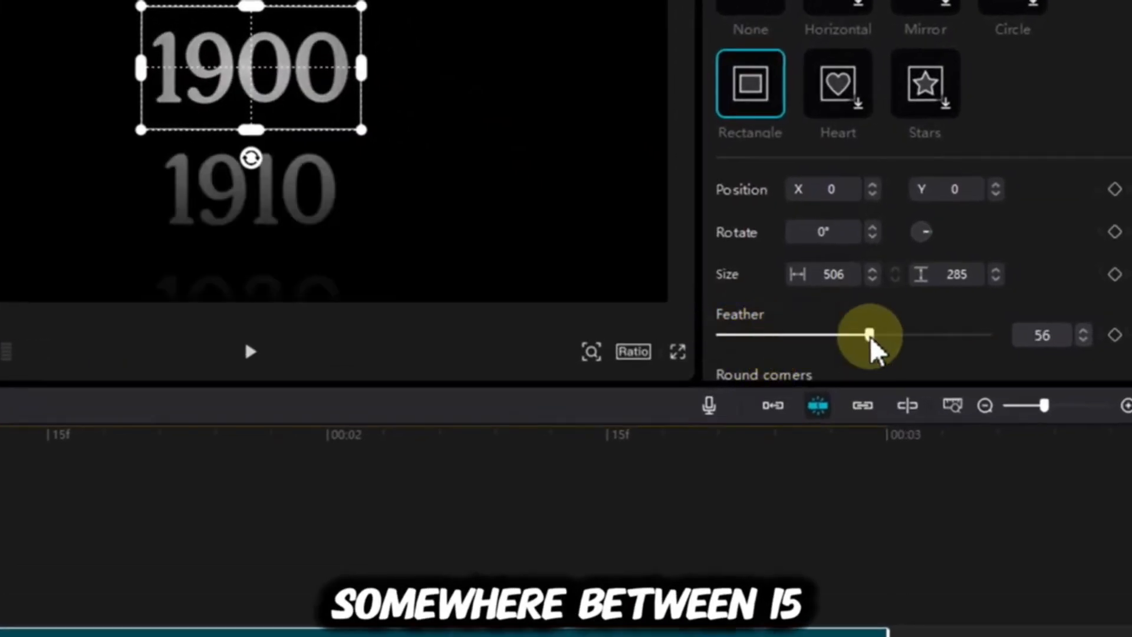